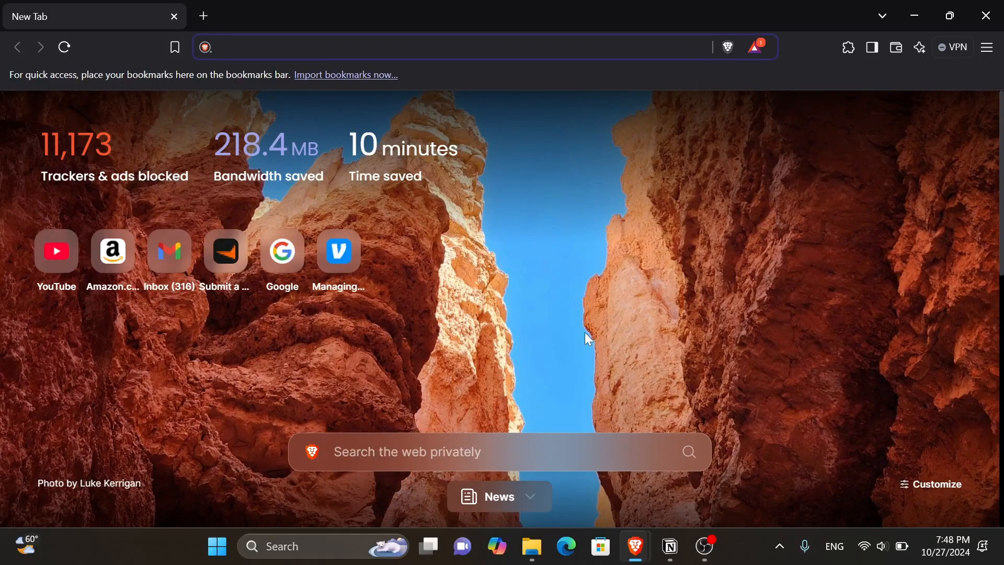
pyautogui.moveTo(600, 288)
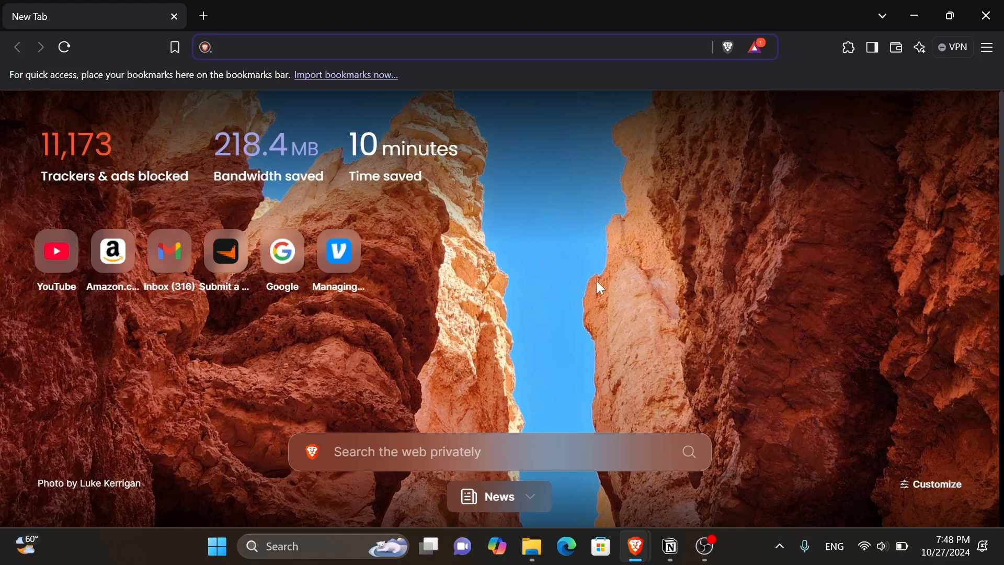
pyautogui.moveTo(636, 255)
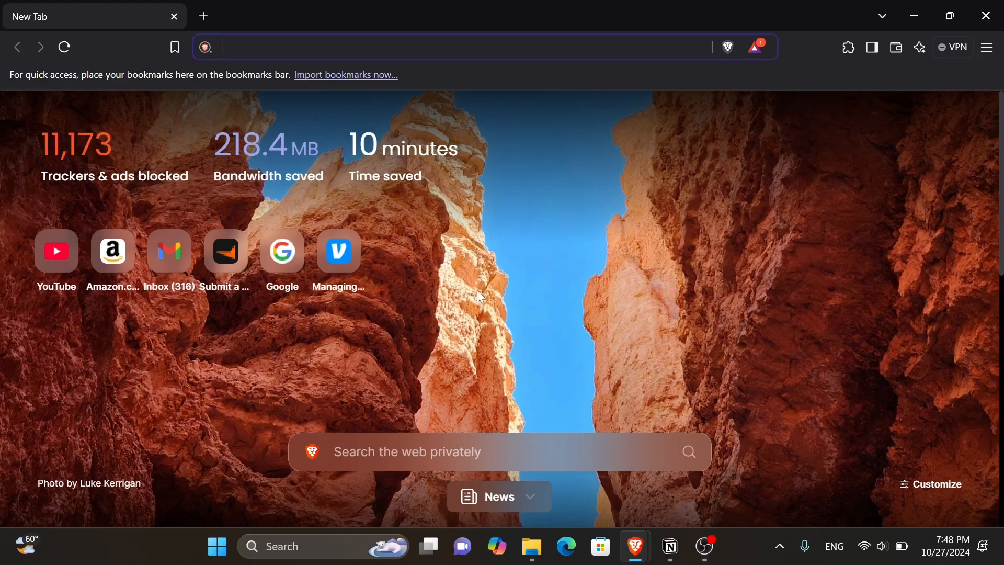
pyautogui.moveTo(391, 57)
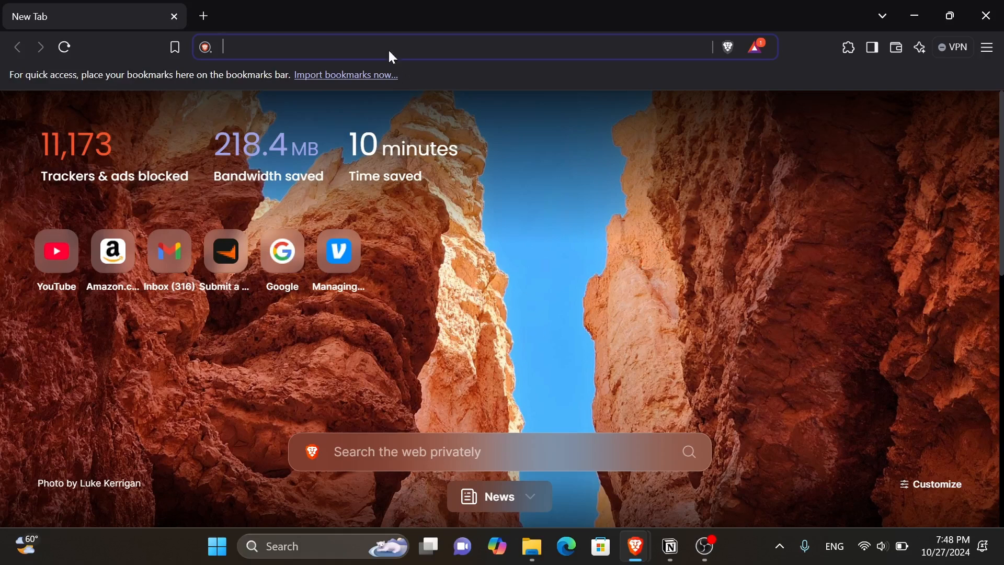
# Step: Load the Verizon knowledge-base article 305627 on E3200 extender setup and pairing
pyautogui.write('https://www.verizon.com/support/knowledge-base-305627/')
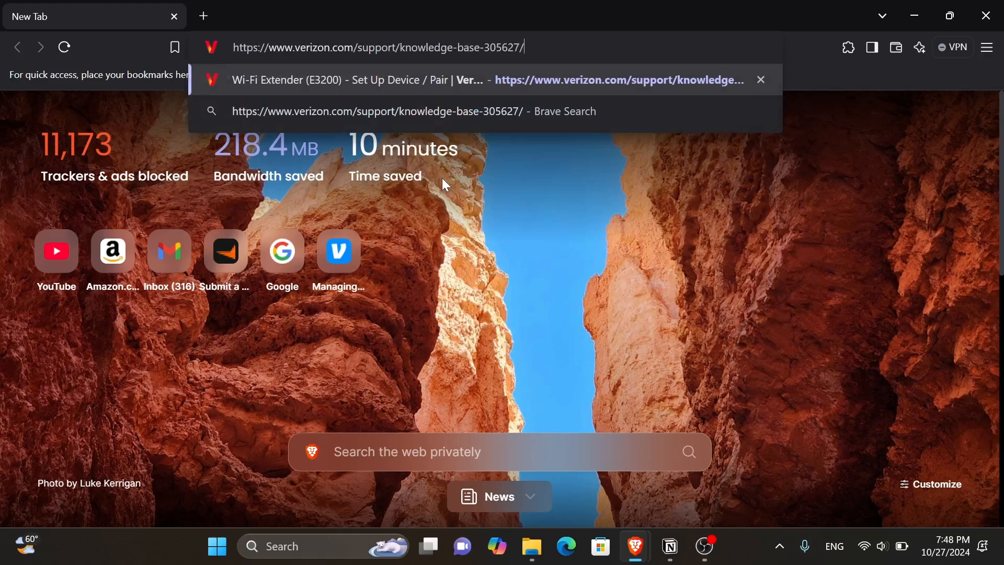
pyautogui.press('Enter')
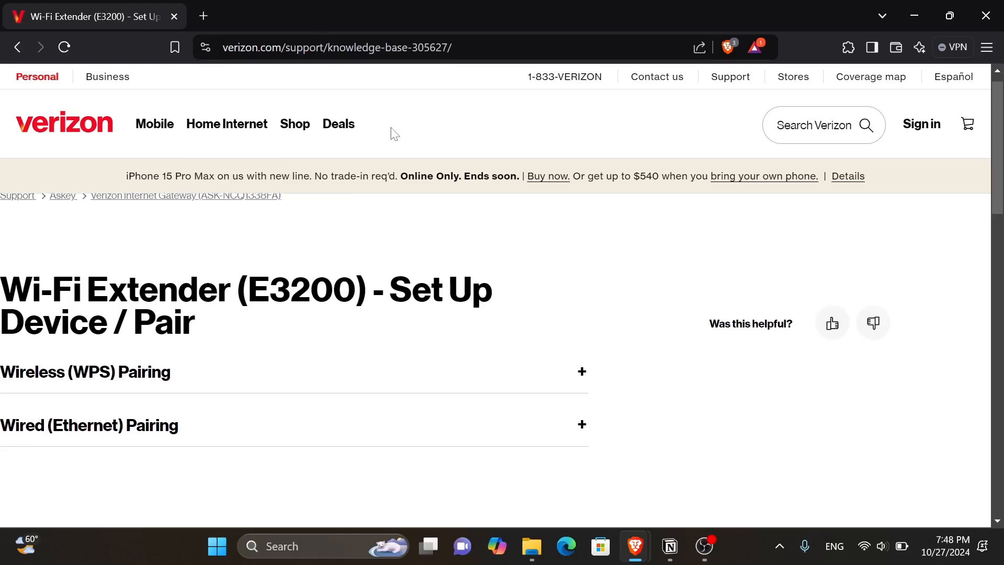
pyautogui.scroll(-3)
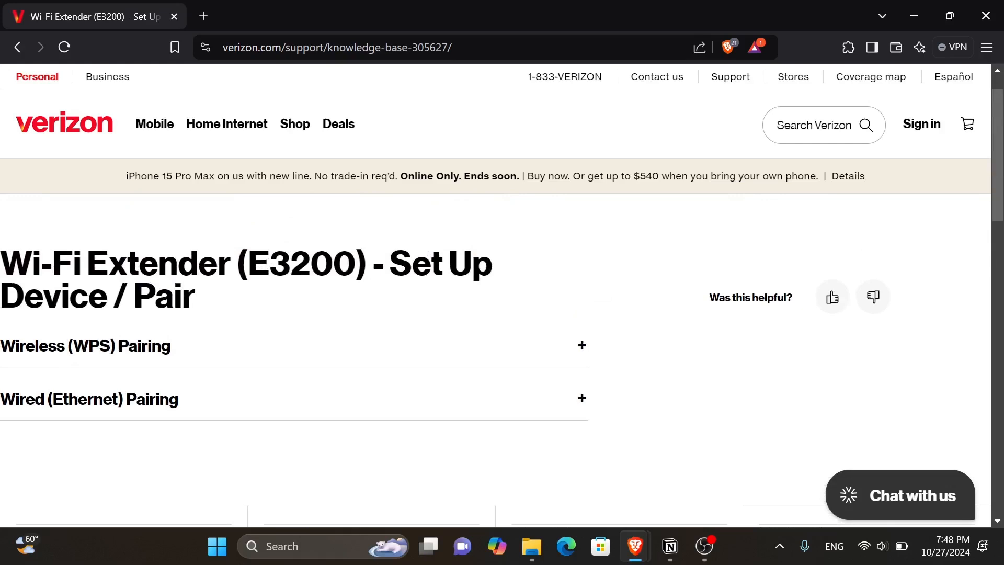
pyautogui.moveTo(357, 245)
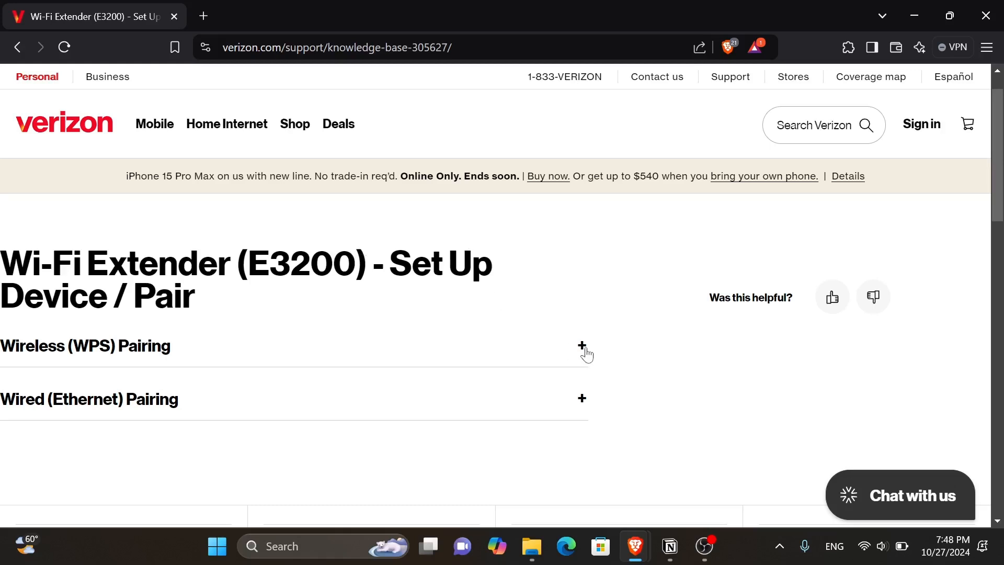
# Step: Expand Wireless (WPS) Pairing and read steps 1 and 2 with the plug-in photo
pyautogui.click(581, 344)
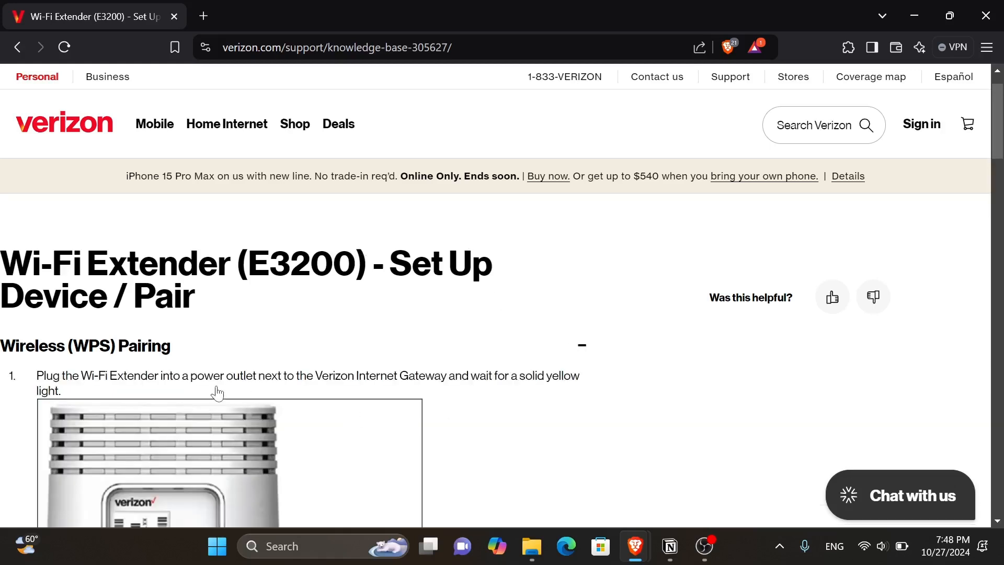
pyautogui.scroll(-3)
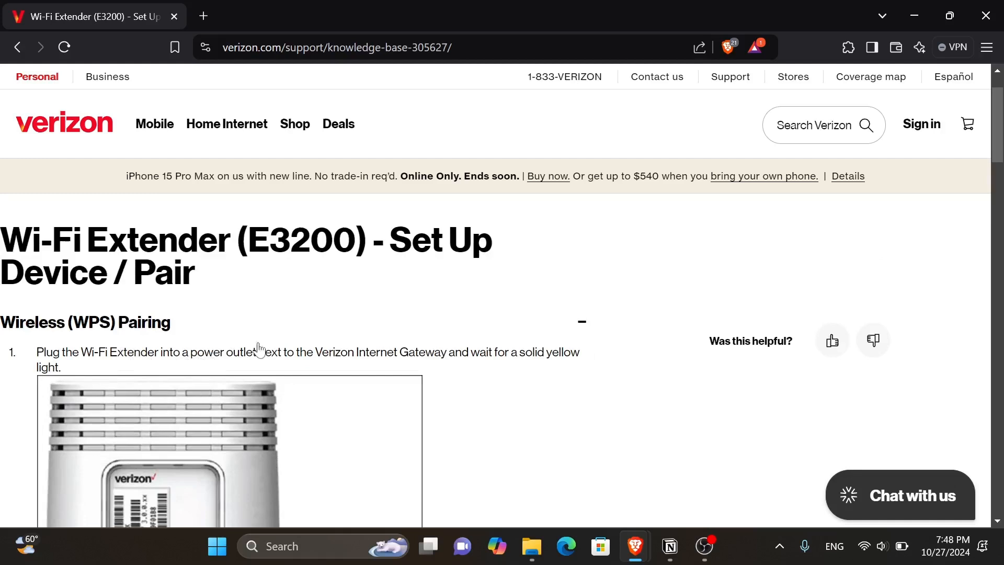
pyautogui.moveTo(491, 356)
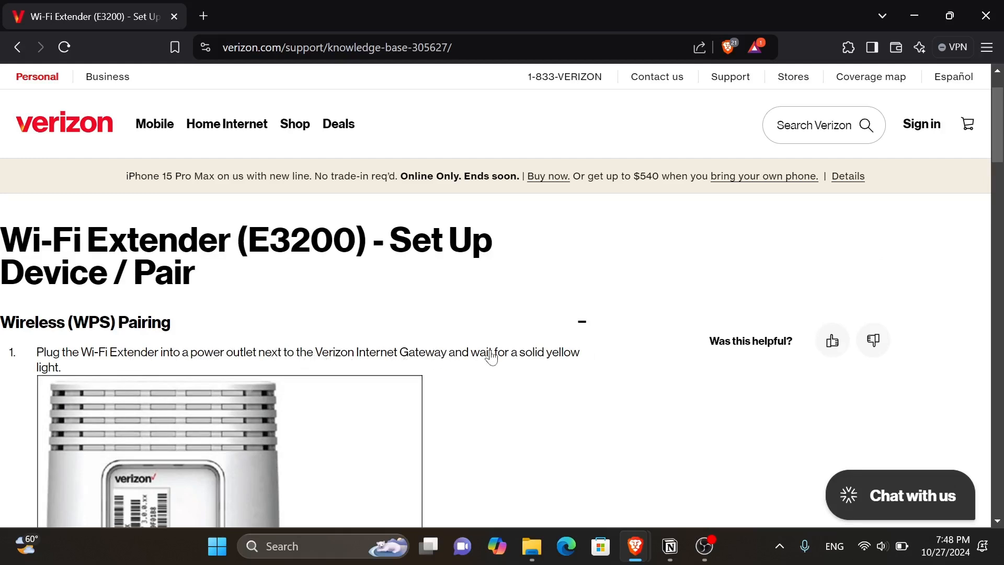
pyautogui.scroll(-3)
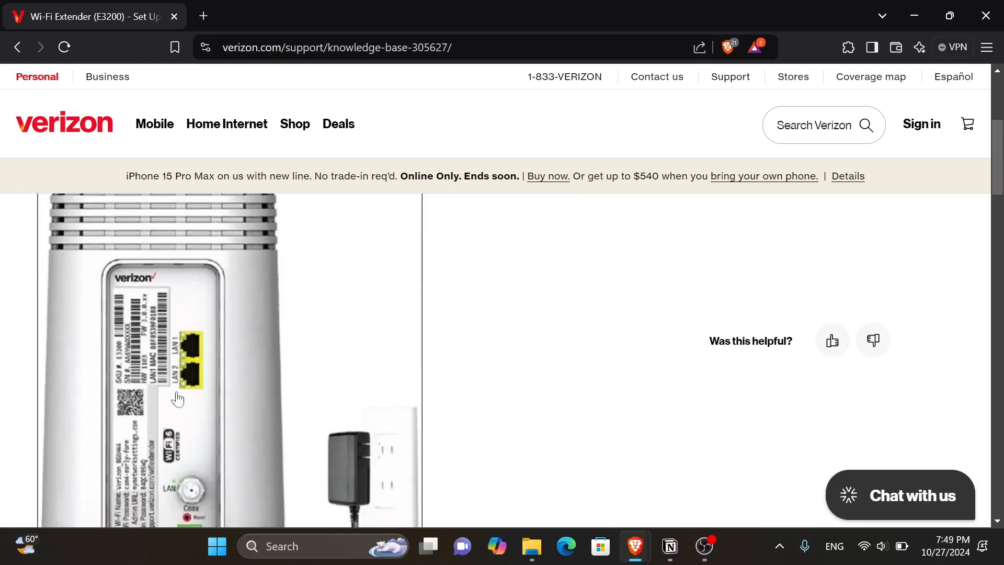
pyautogui.scroll(-3)
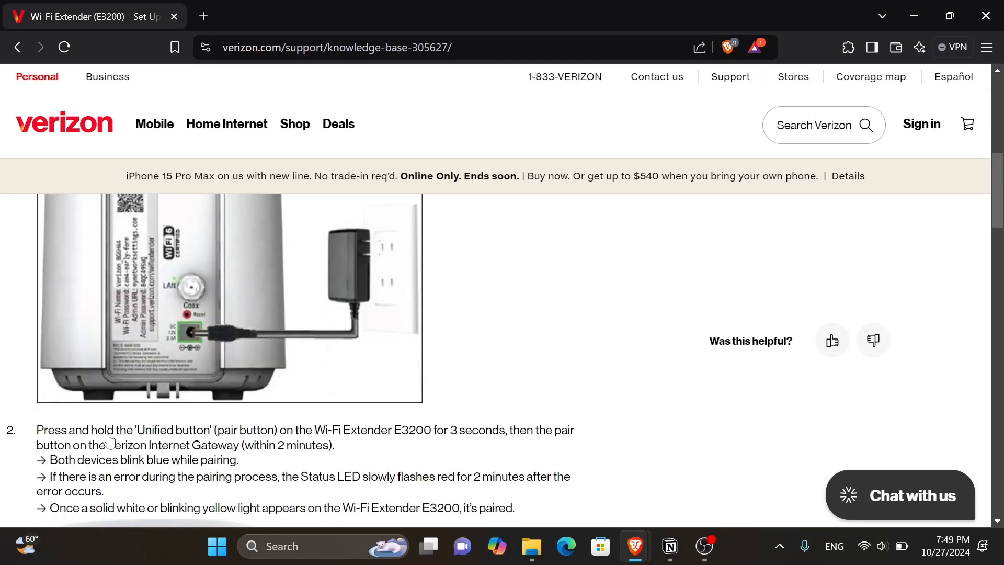
pyautogui.moveTo(256, 430)
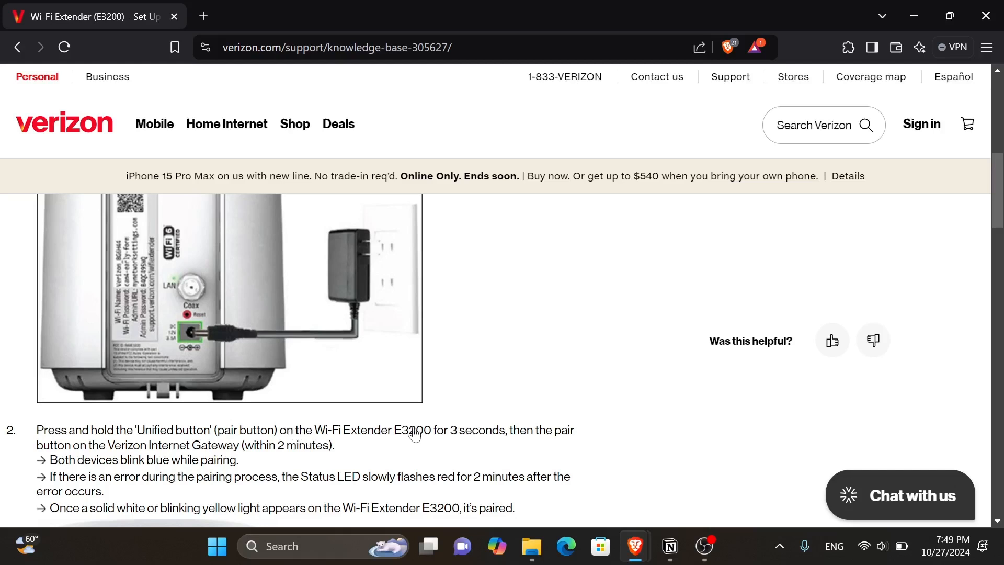
pyautogui.moveTo(527, 439)
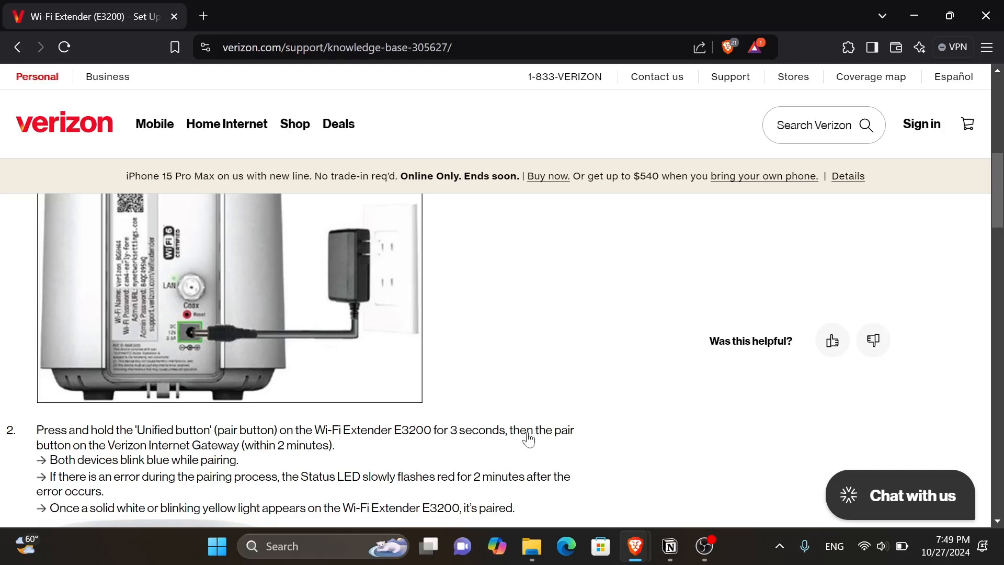
# Step: Read the wireless placement and LED steps down to the Wired (Ethernet) Pairing header
pyautogui.scroll(-3)
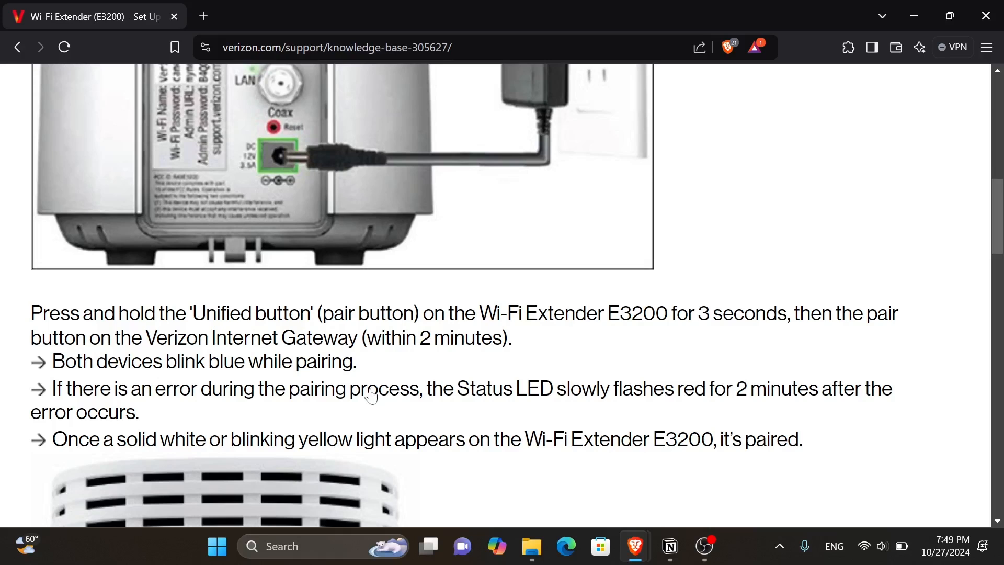
pyautogui.moveTo(644, 396)
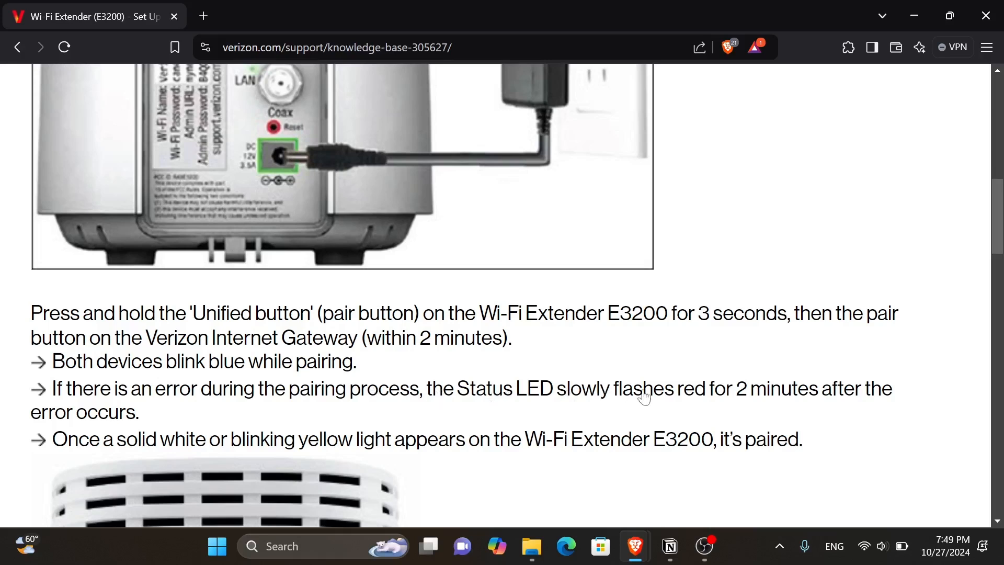
pyautogui.moveTo(852, 396)
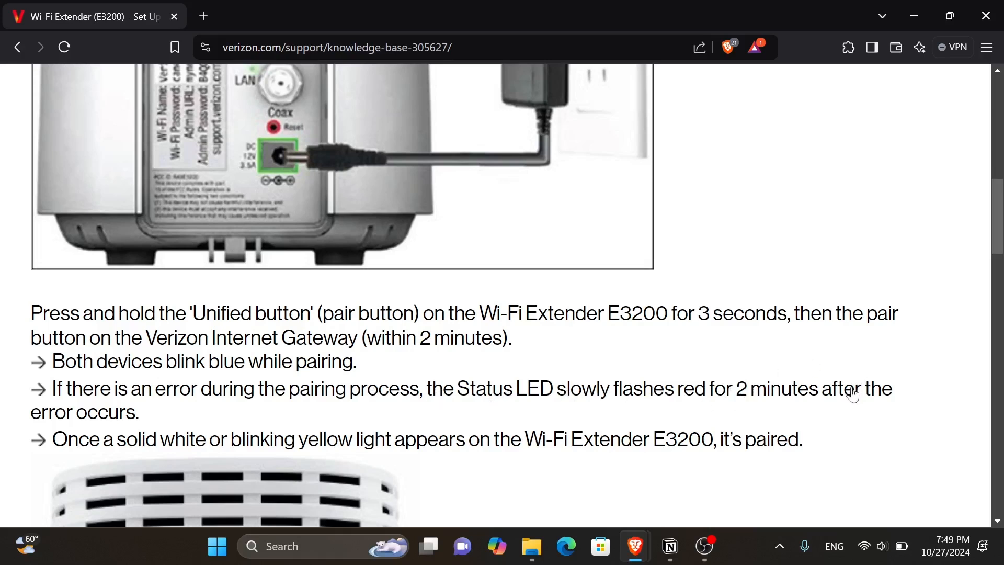
pyautogui.scroll(-3)
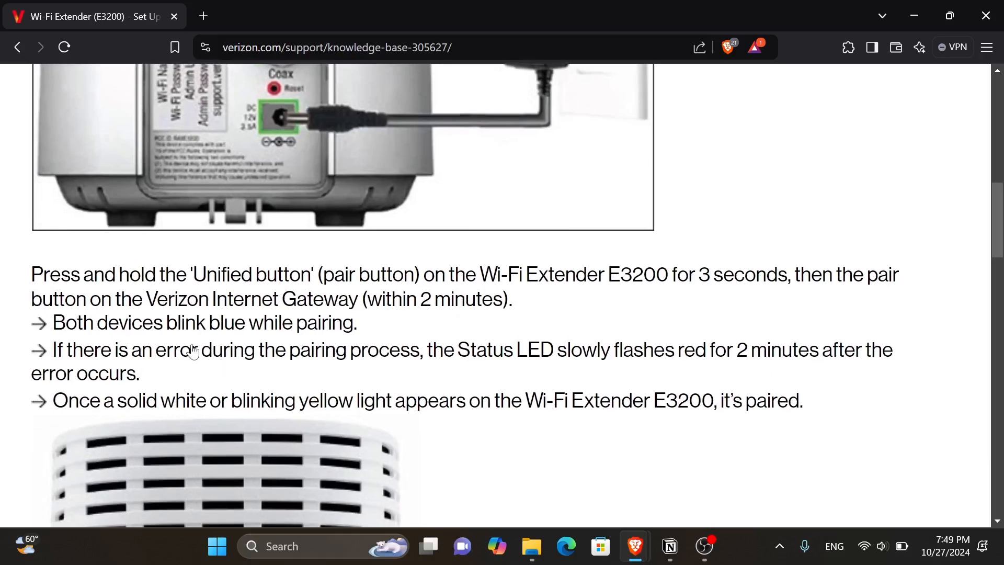
pyautogui.scroll(-3)
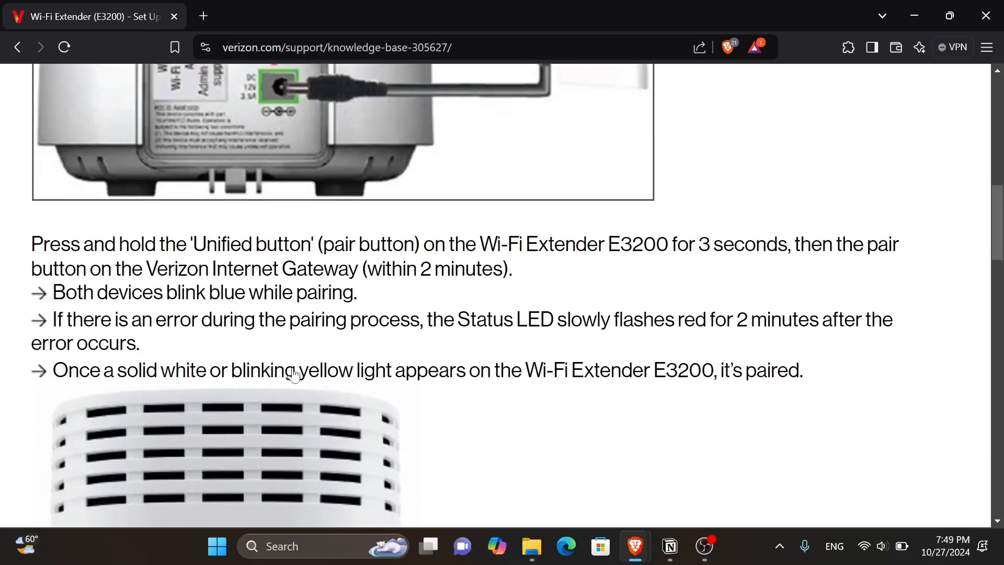
pyautogui.scroll(-3)
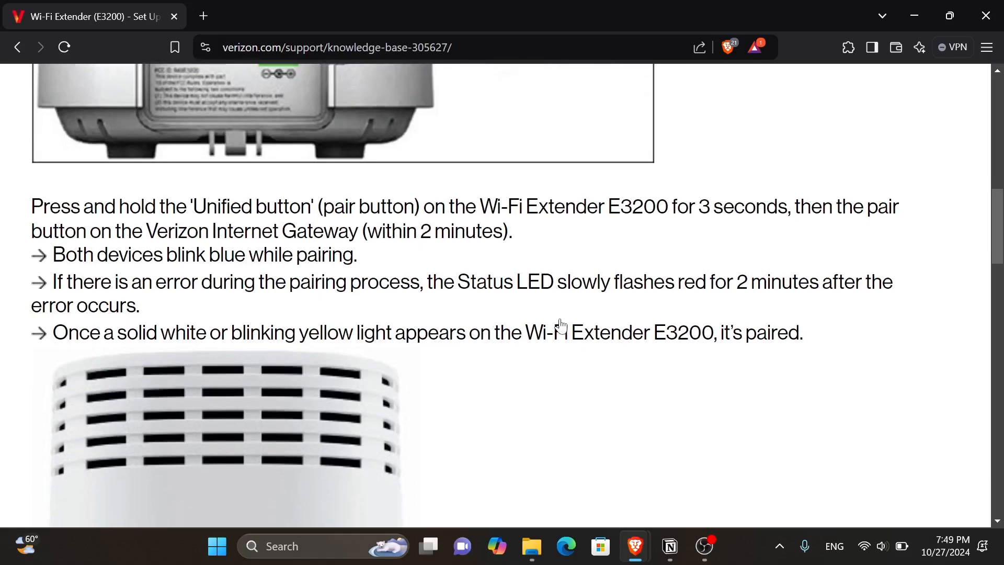
pyautogui.scroll(-3)
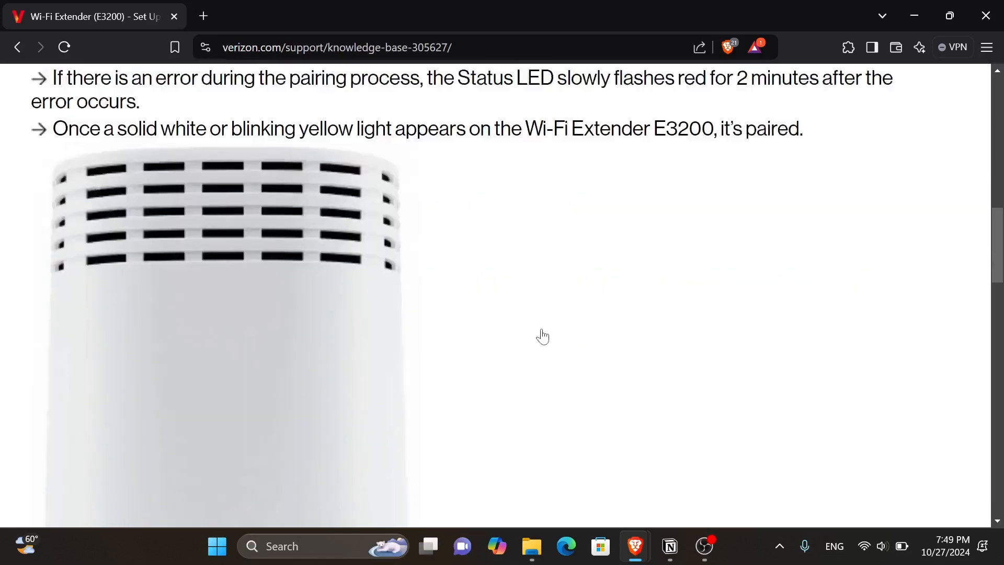
pyautogui.scroll(-3)
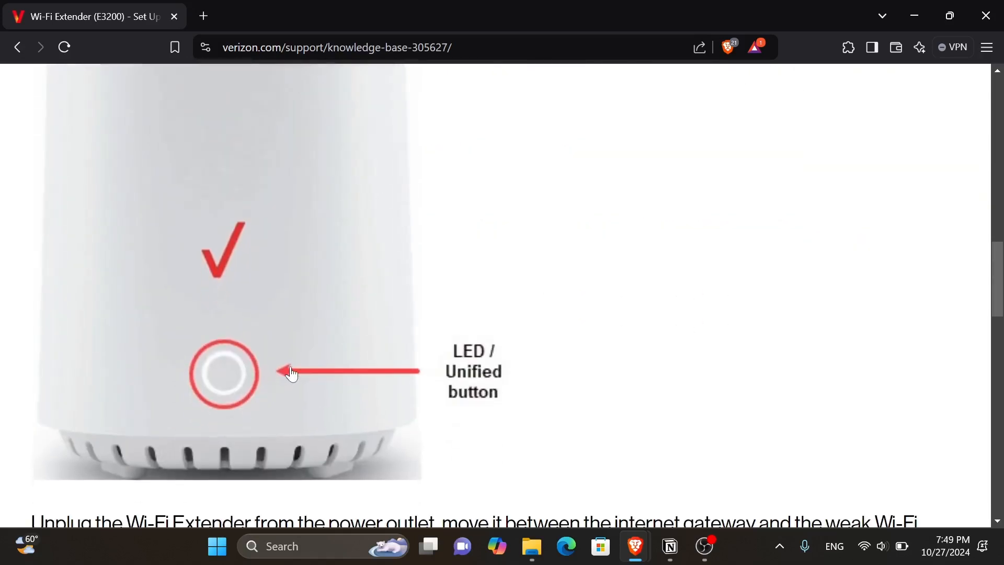
pyautogui.scroll(-3)
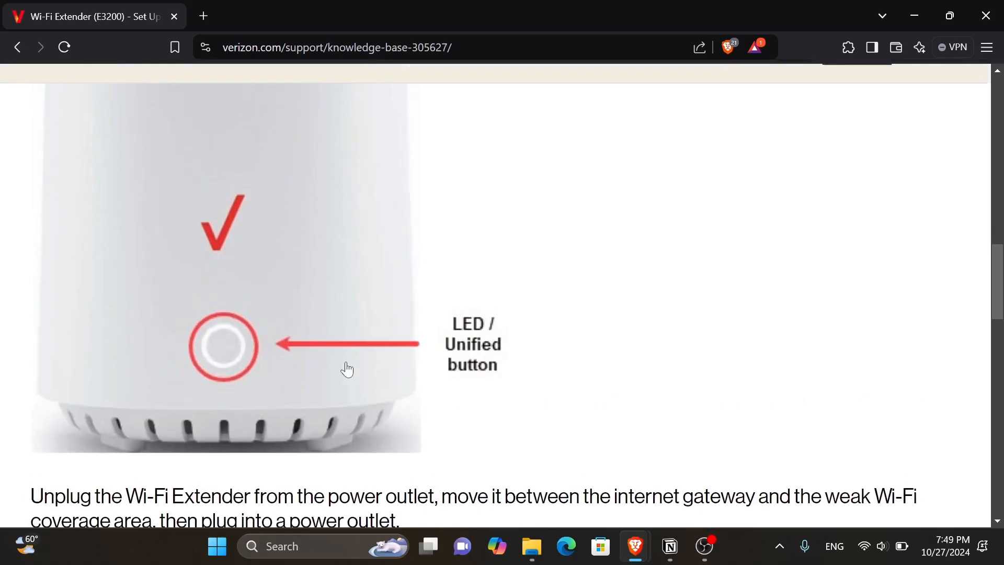
pyautogui.scroll(-3)
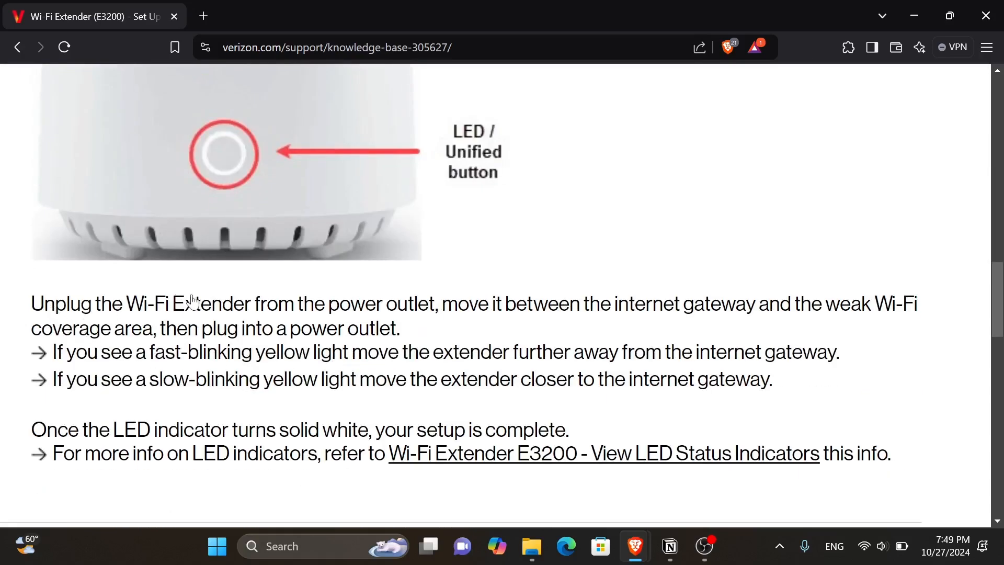
pyautogui.moveTo(558, 310)
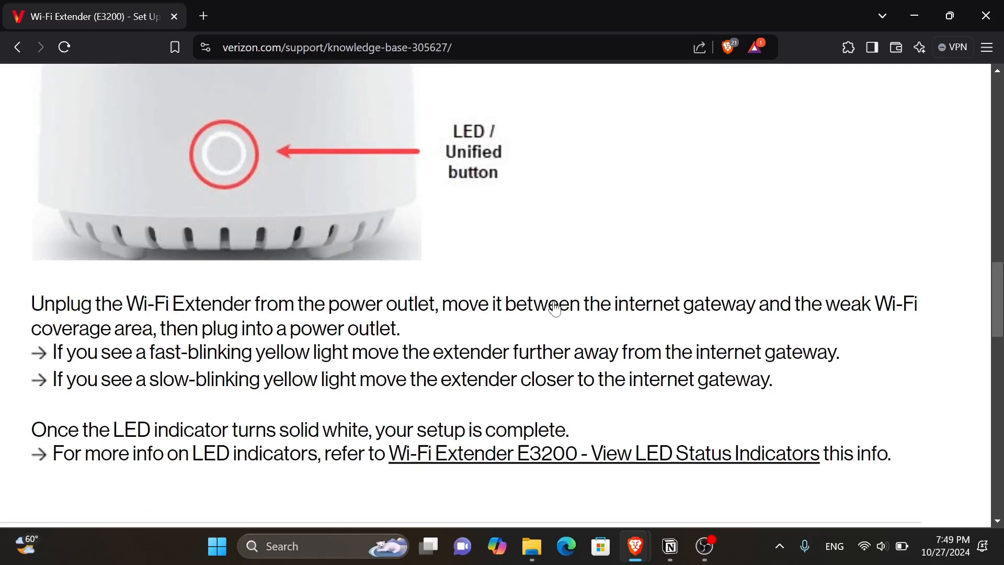
pyautogui.moveTo(394, 436)
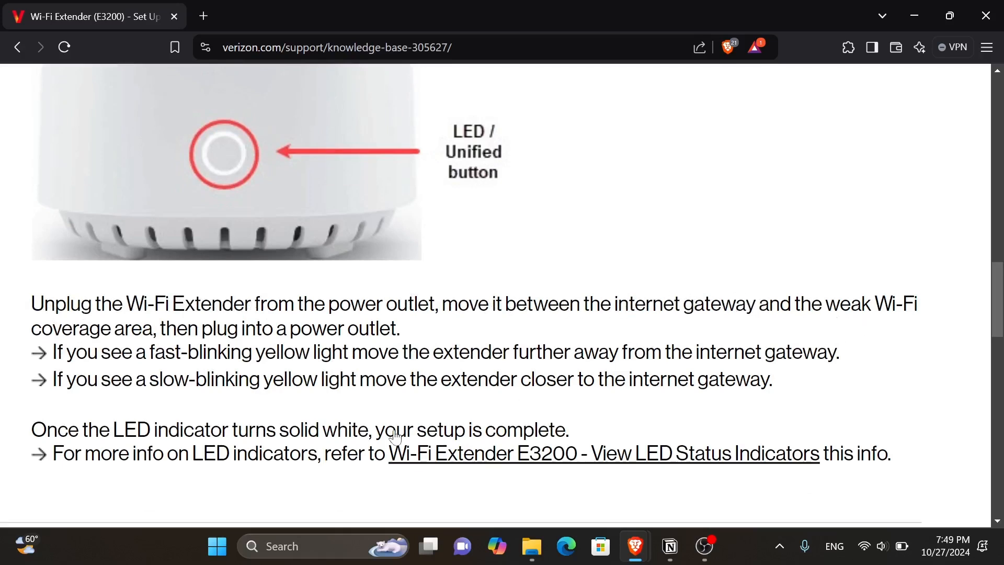
pyautogui.moveTo(200, 341)
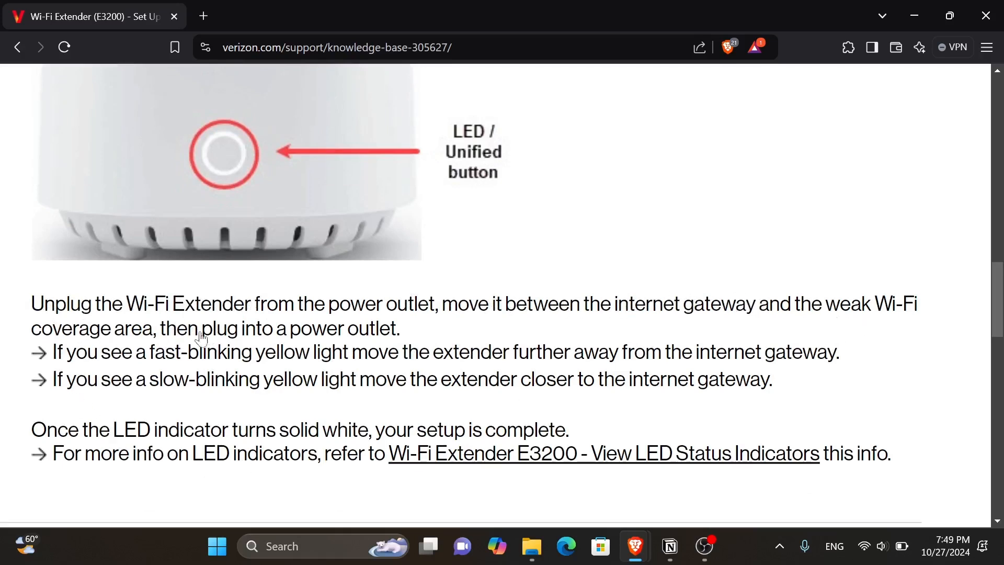
pyautogui.moveTo(77, 355)
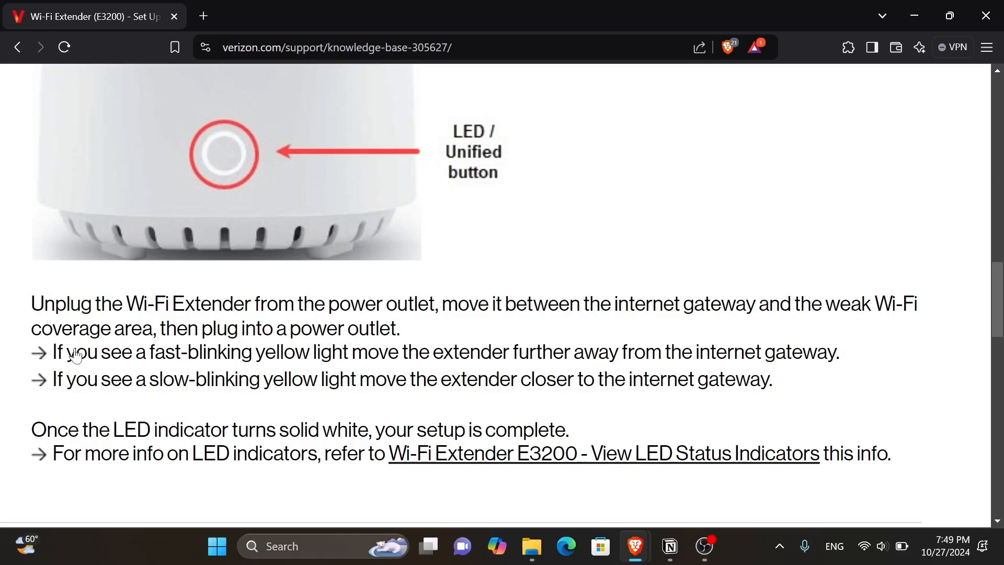
pyautogui.moveTo(236, 355)
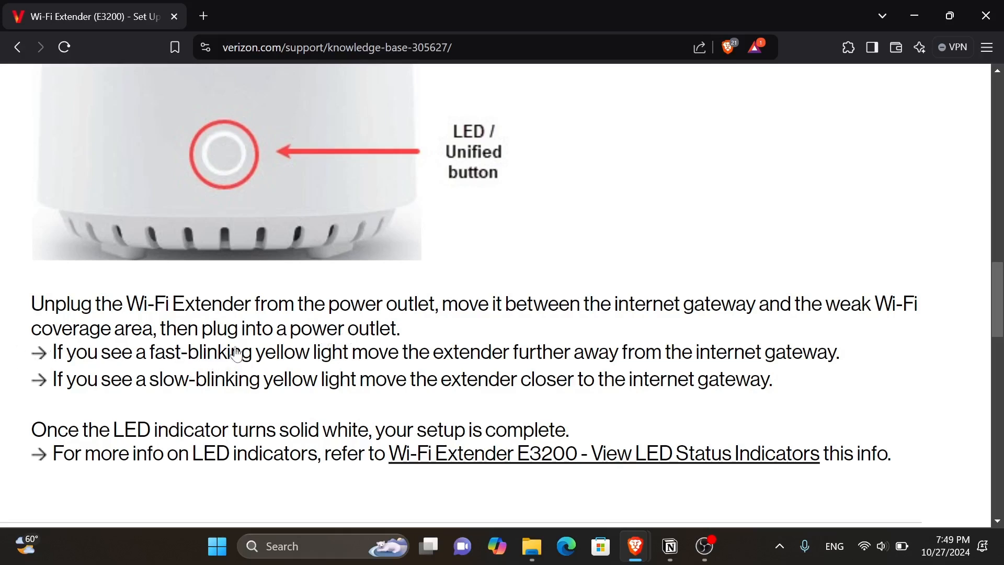
pyautogui.moveTo(412, 357)
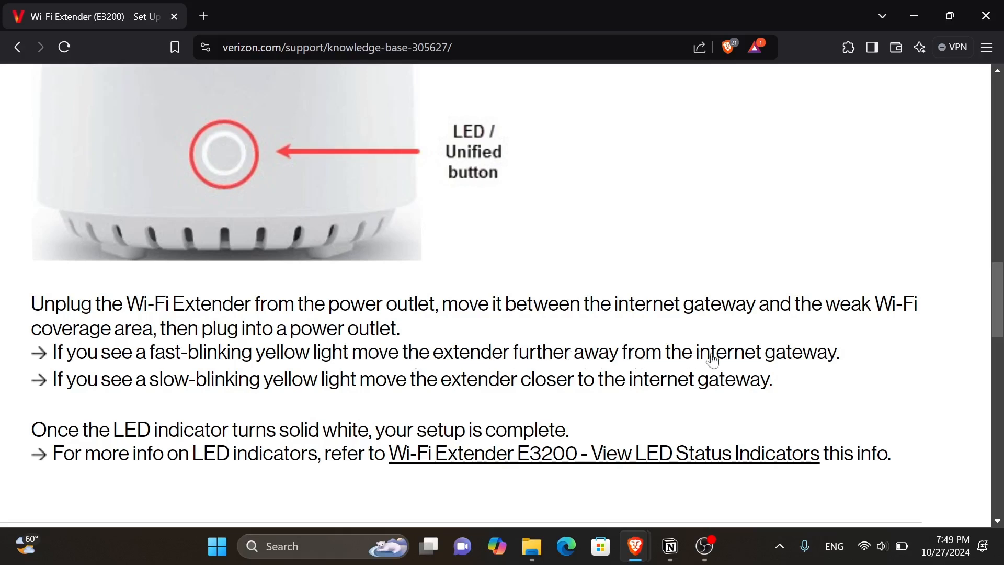
pyautogui.moveTo(175, 392)
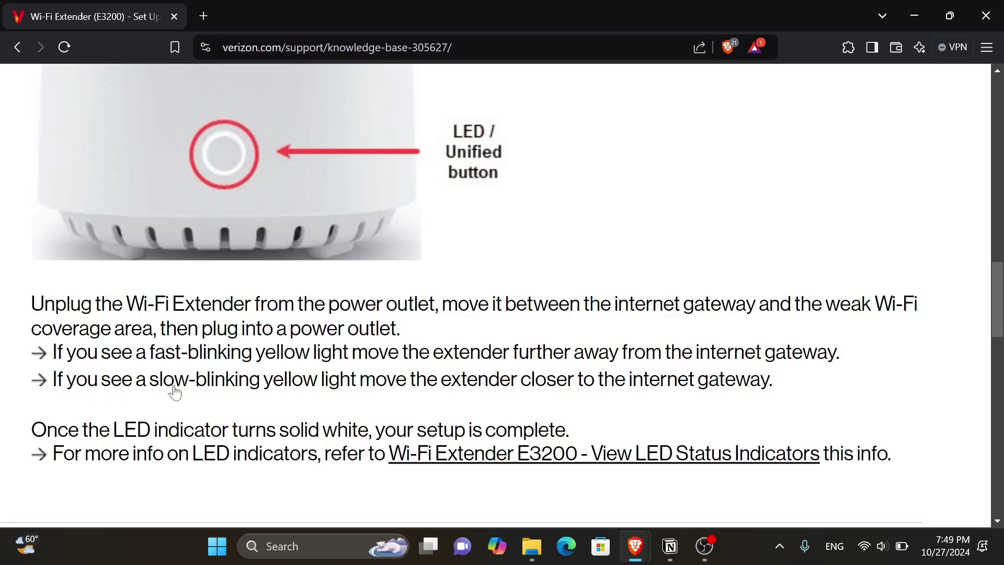
pyautogui.moveTo(458, 387)
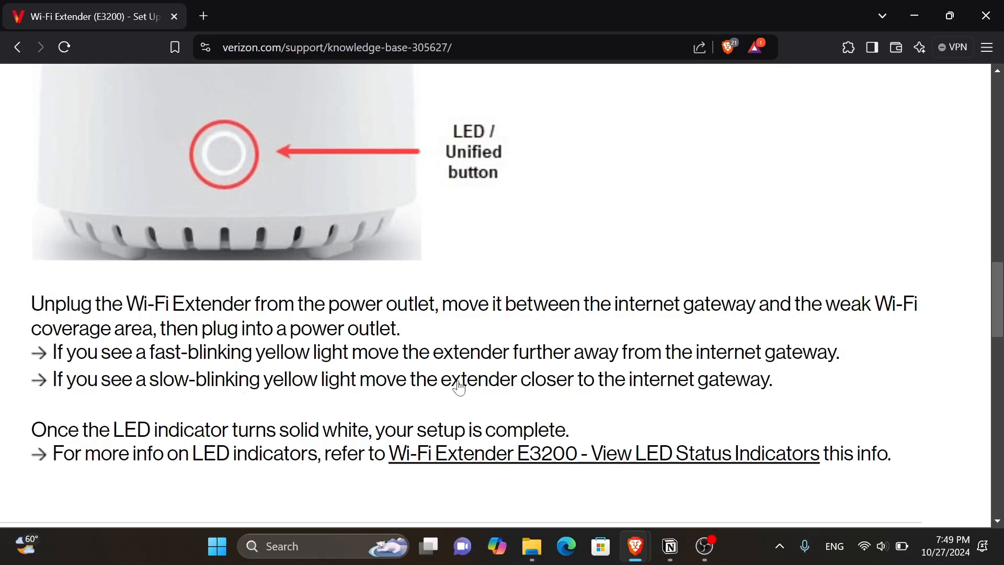
pyautogui.moveTo(148, 456)
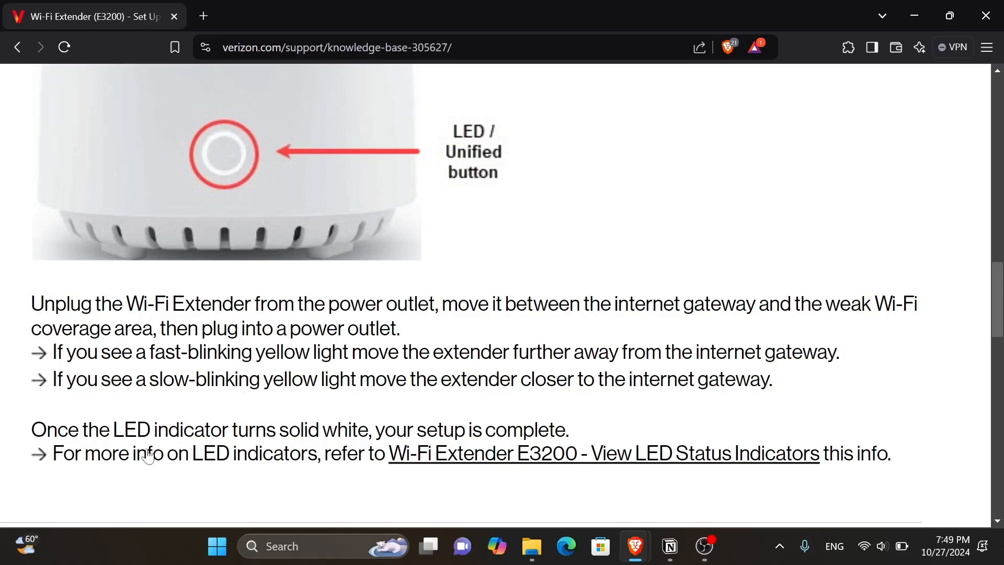
pyautogui.scroll(-3)
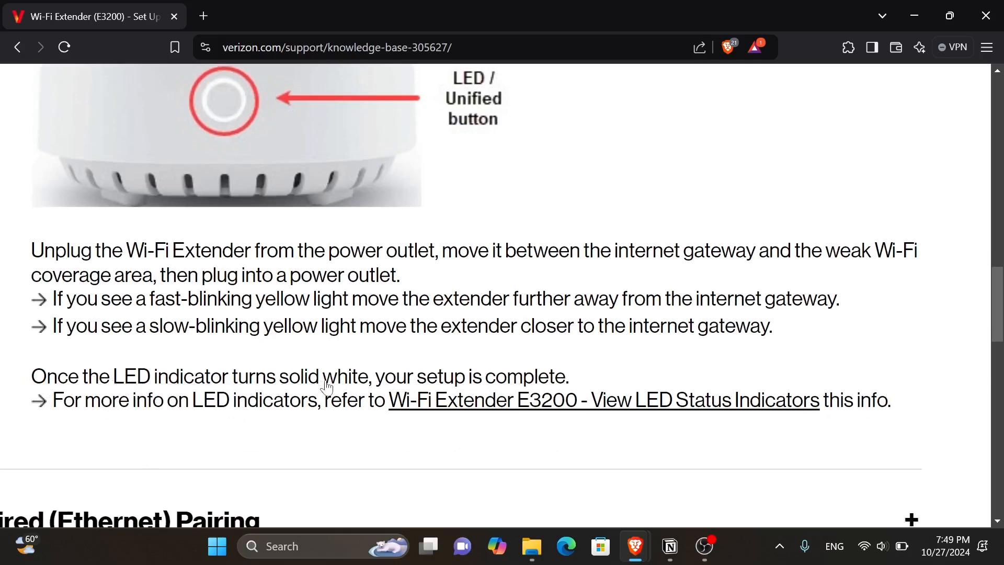
pyautogui.moveTo(515, 389)
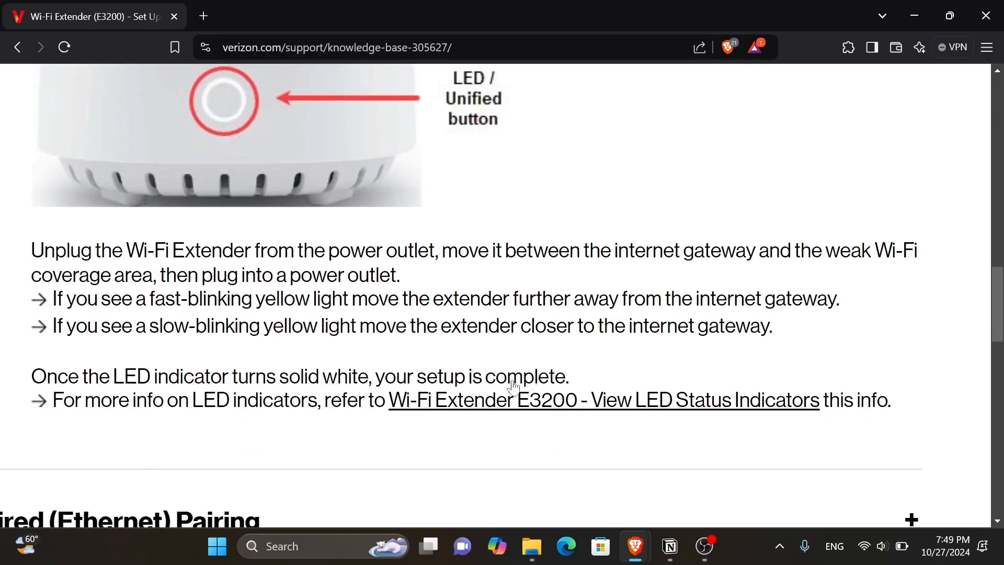
pyautogui.moveTo(283, 411)
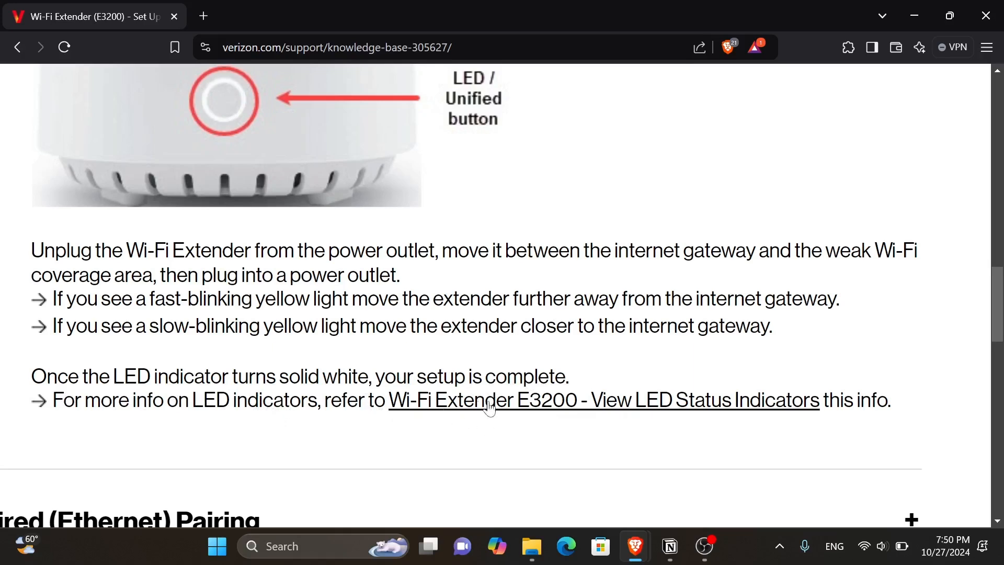
pyautogui.scroll(-3)
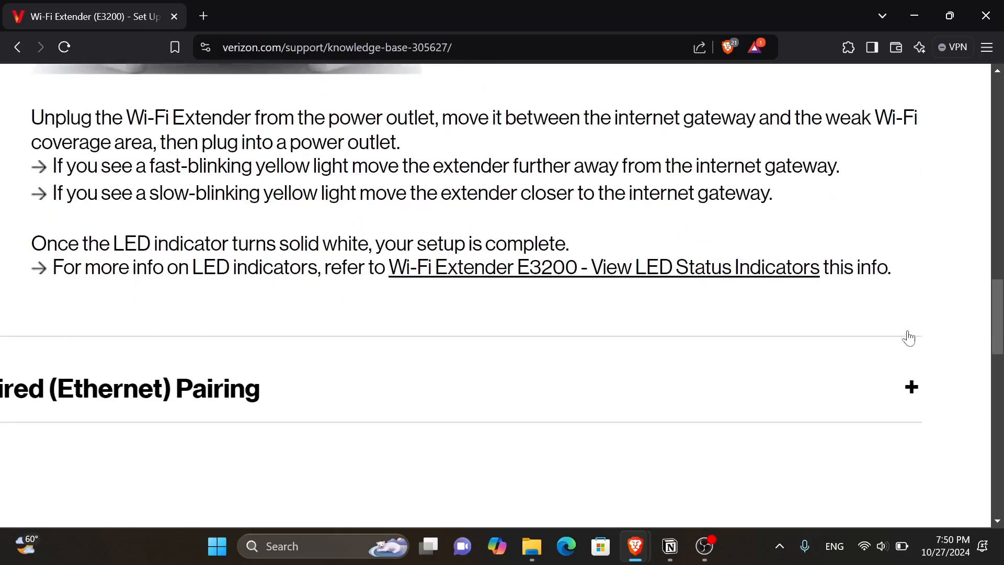
# Step: Expand Wired (Ethernet) Pairing and read its blink-blue, red-error and paired-light notes
pyautogui.click(911, 387)
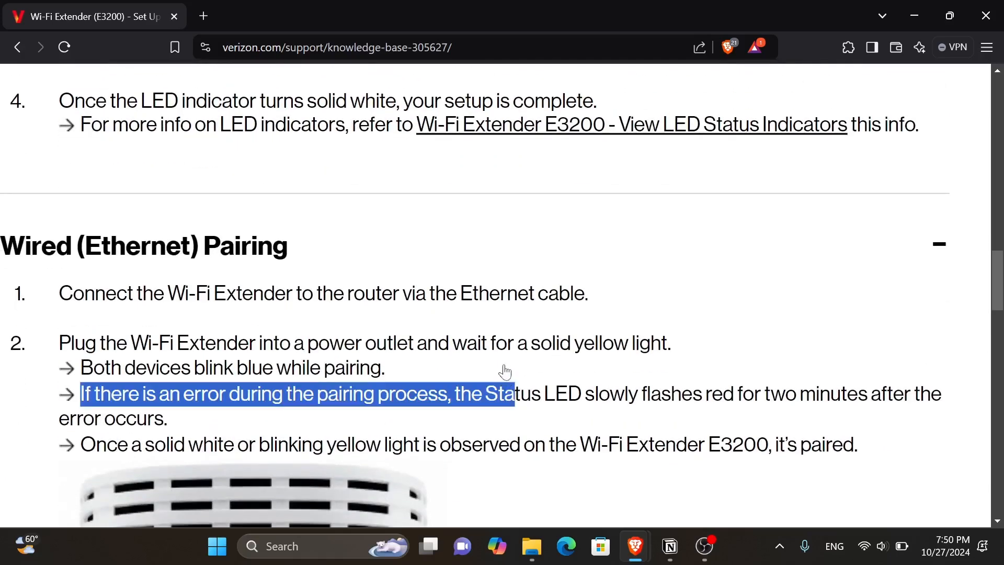
pyautogui.scroll(-3)
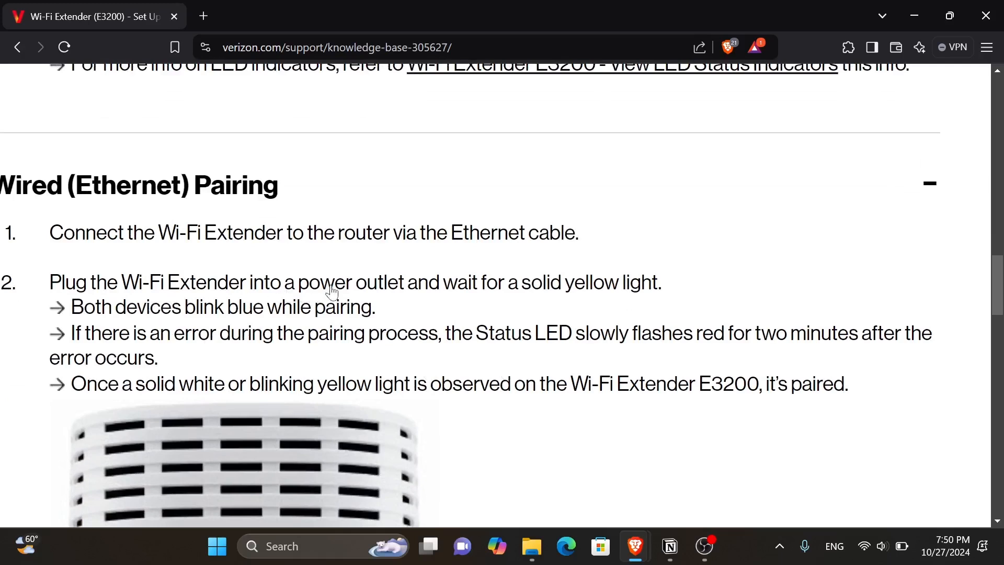
pyautogui.moveTo(565, 285)
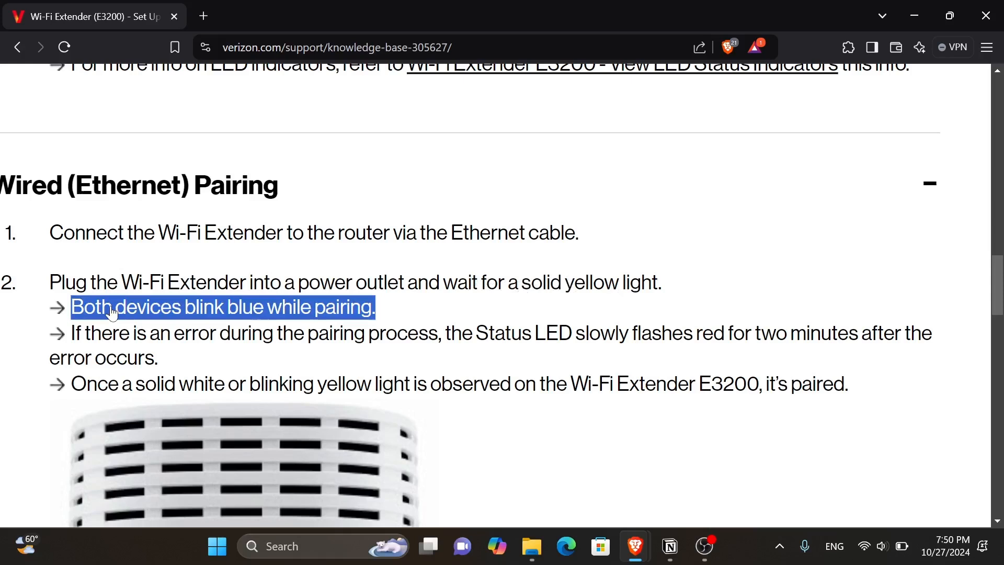
pyautogui.click(105, 352)
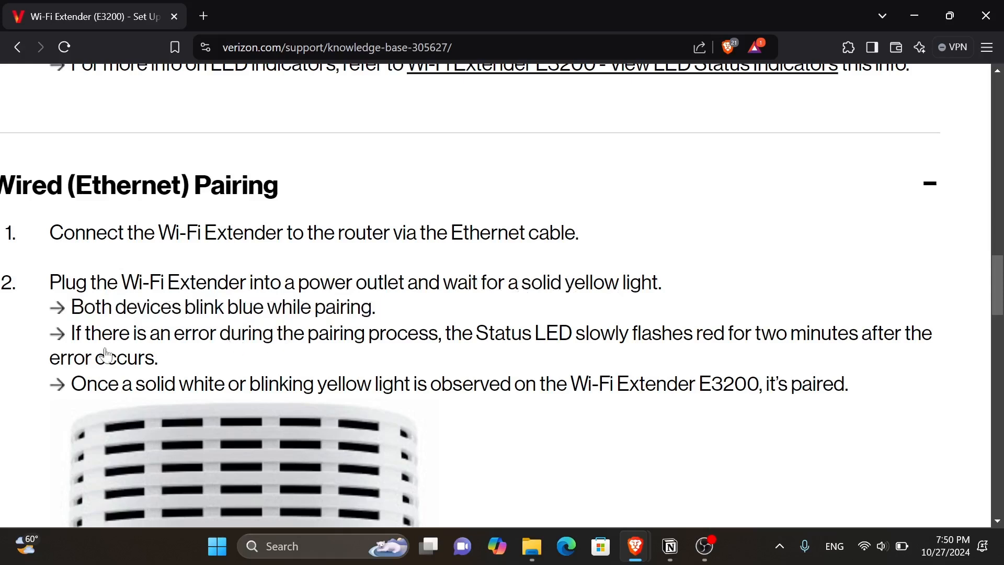
pyautogui.moveTo(471, 338)
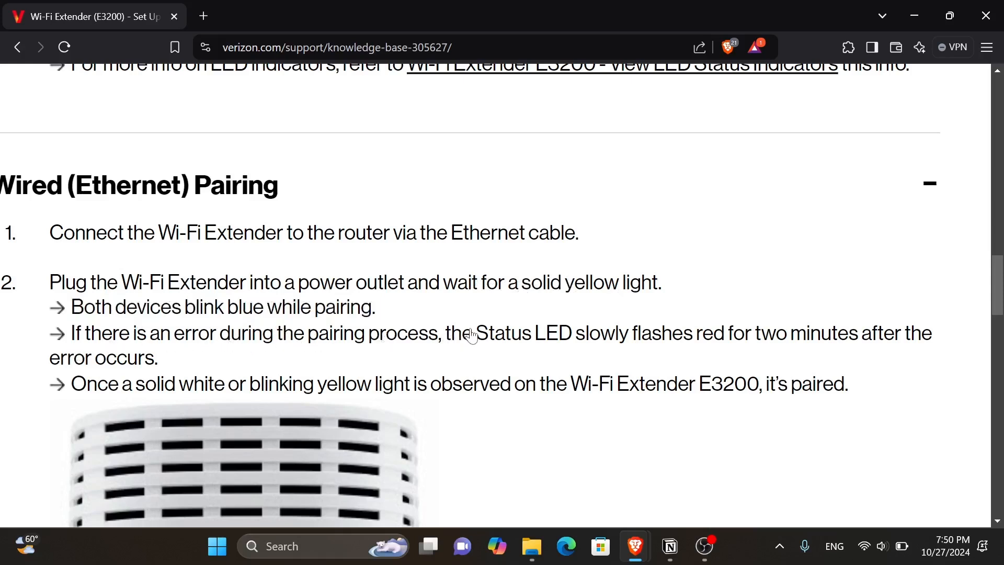
pyautogui.moveTo(782, 343)
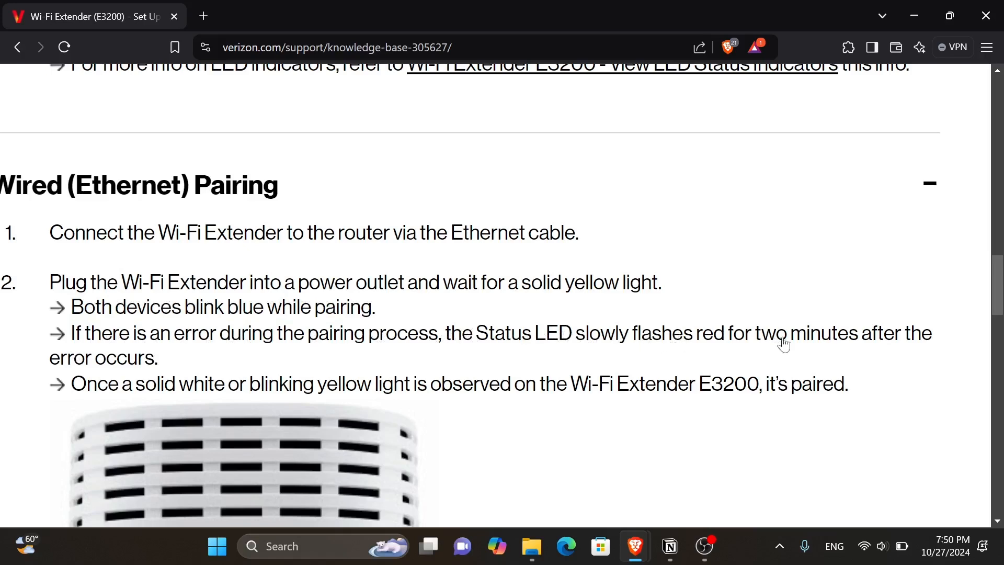
pyautogui.moveTo(305, 359)
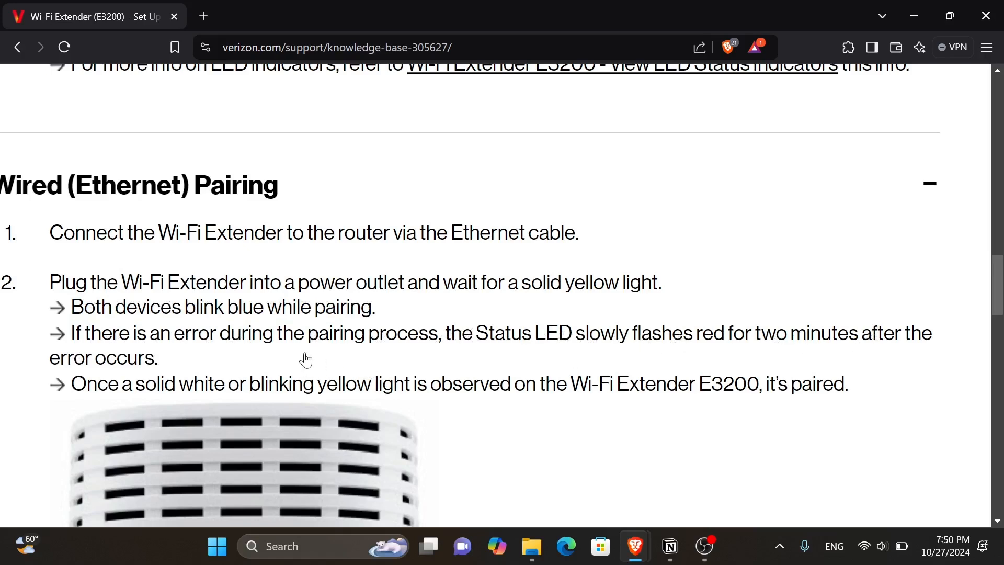
pyautogui.scroll(-3)
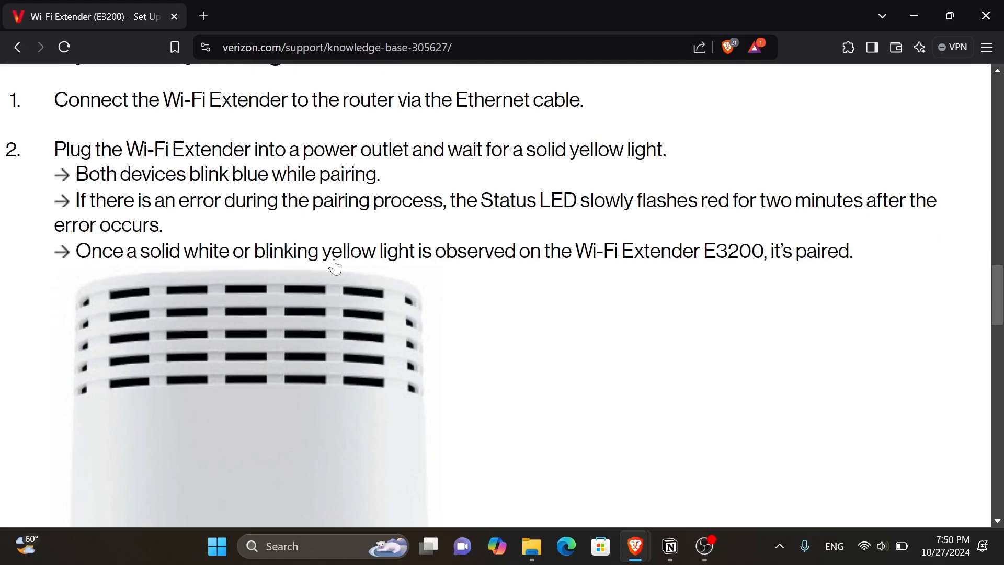
pyautogui.scroll(-3)
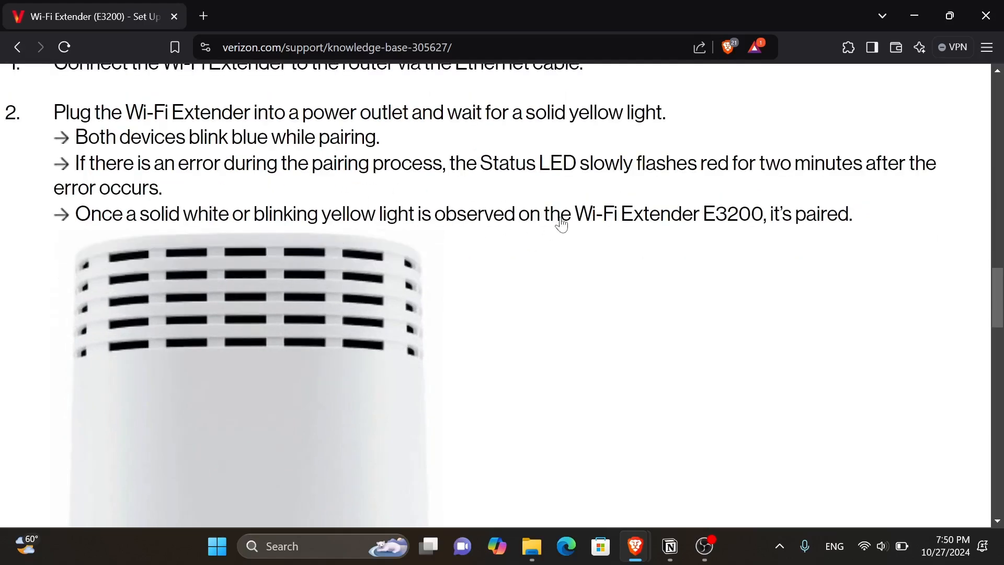
pyautogui.scroll(-3)
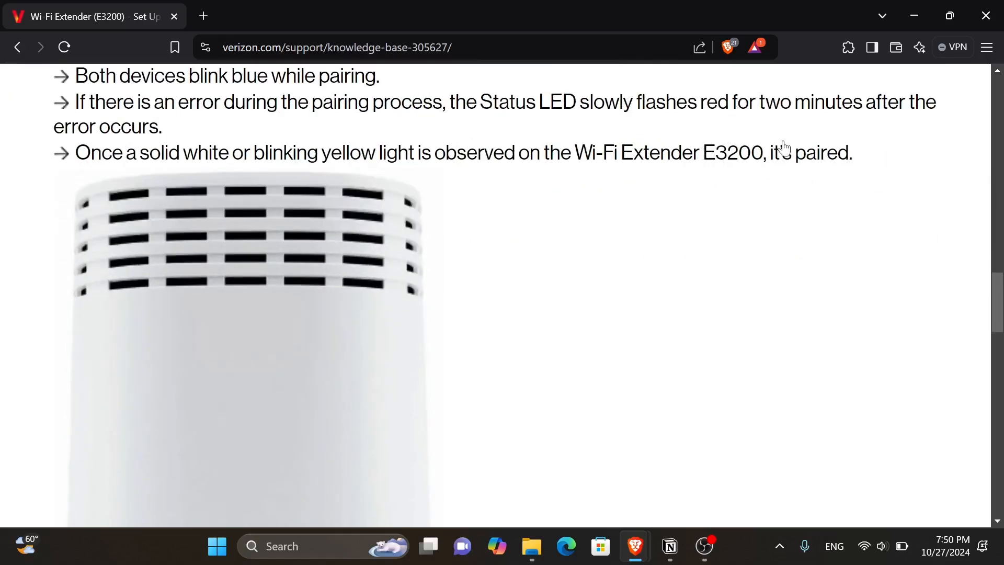
pyautogui.scroll(-3)
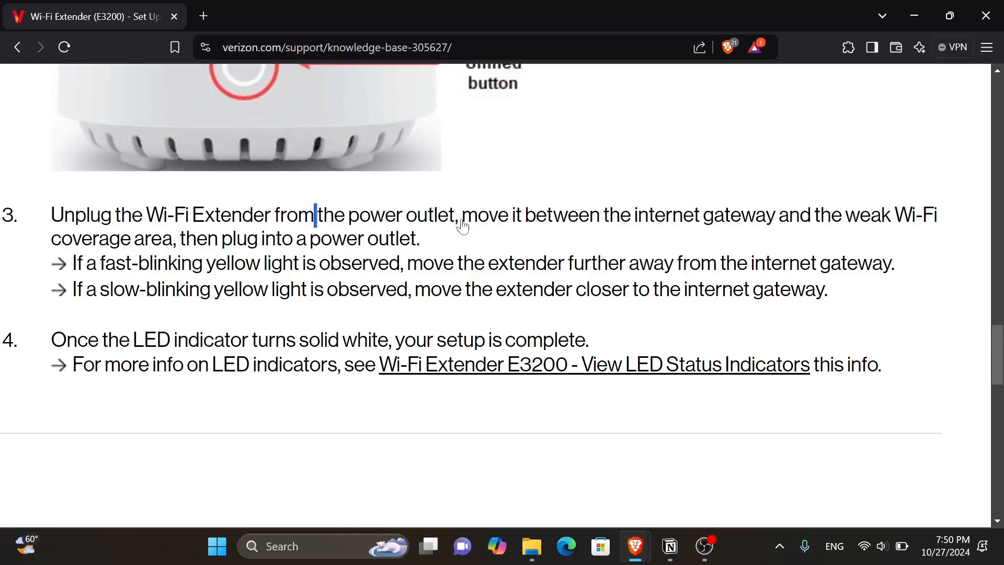
pyautogui.moveTo(416, 211)
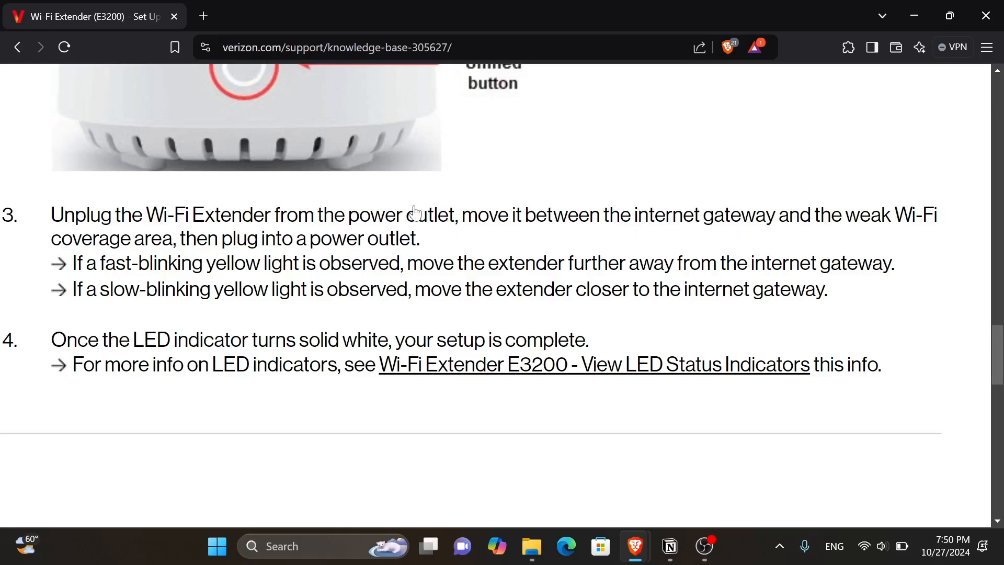
pyautogui.moveTo(249, 242)
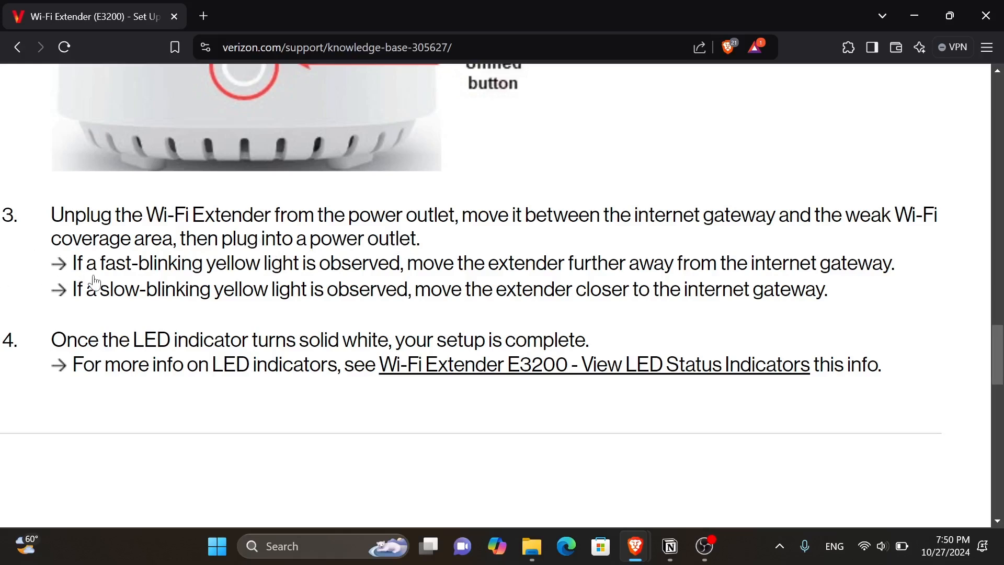
pyautogui.moveTo(389, 267)
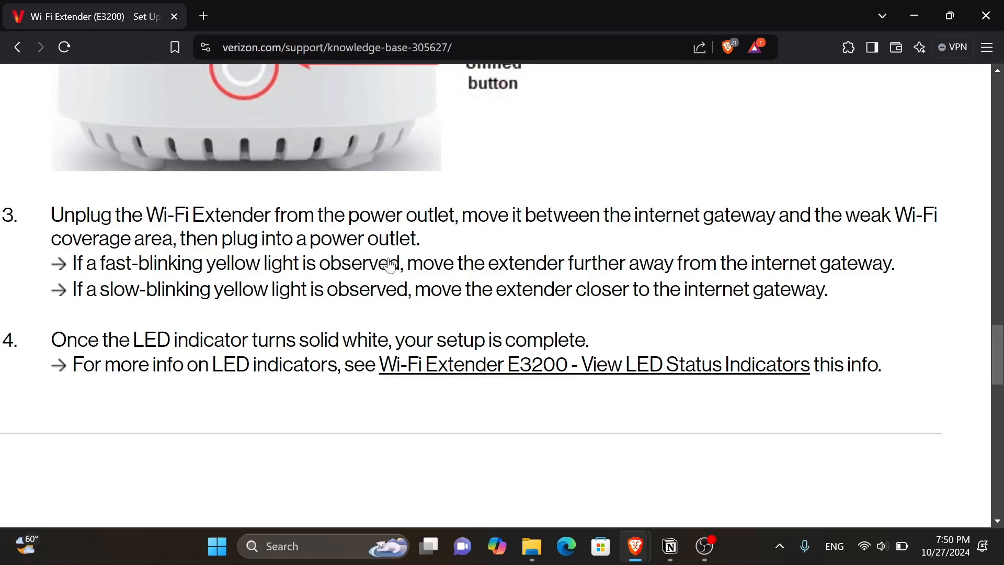
pyautogui.moveTo(831, 229)
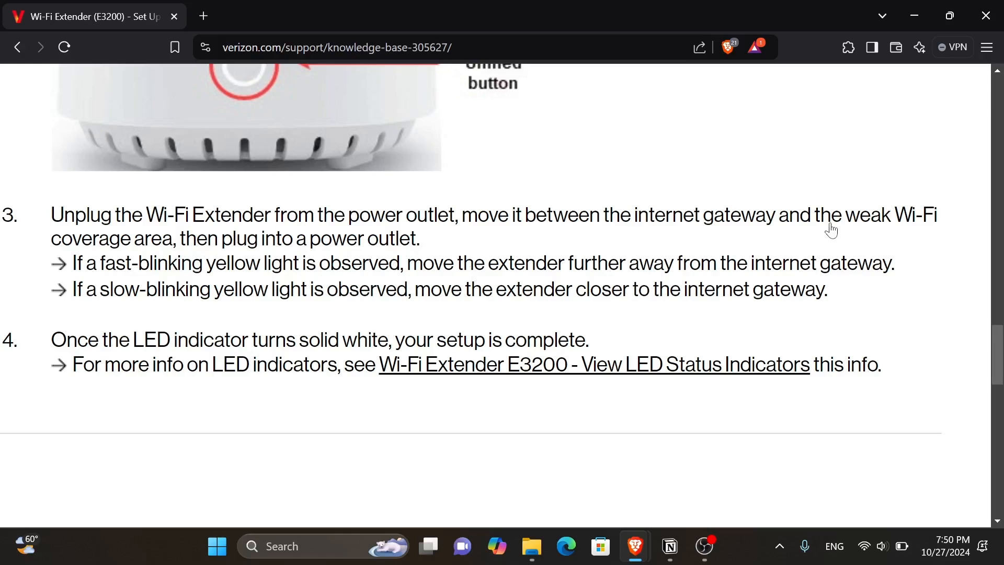
pyautogui.moveTo(99, 306)
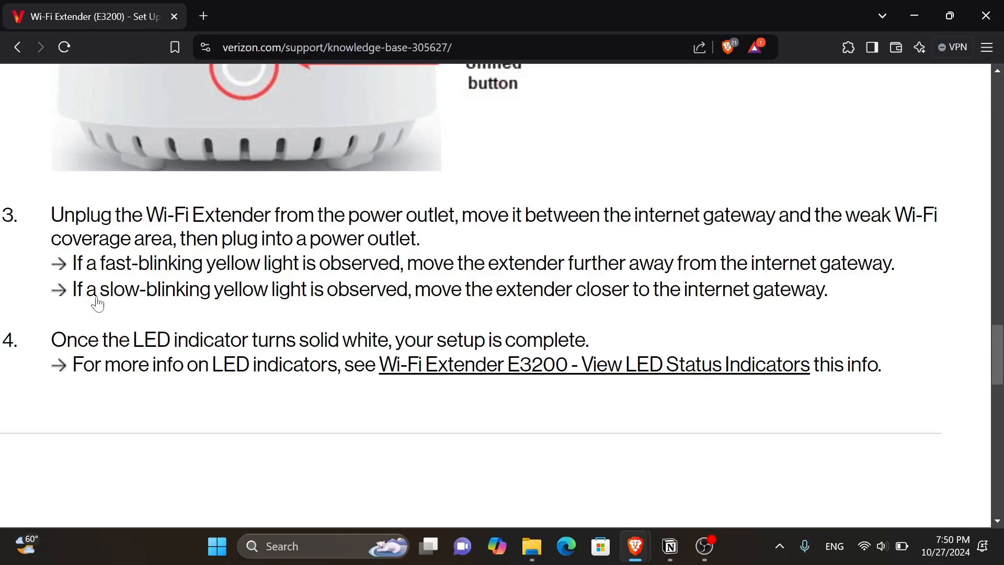
pyautogui.moveTo(608, 302)
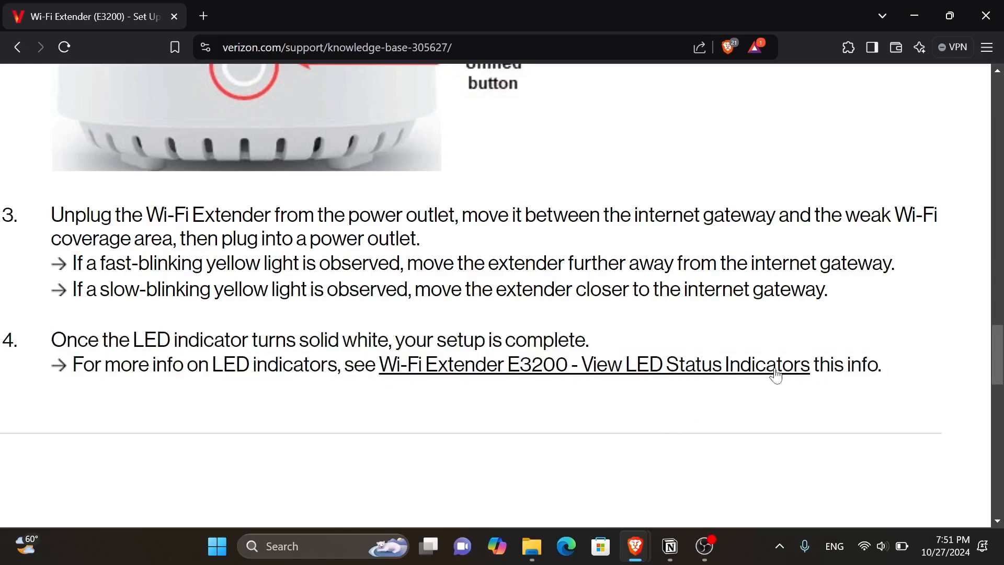
# Step: Scroll past the solid-white completion note and back up to step 2's notes
pyautogui.scroll(-3)
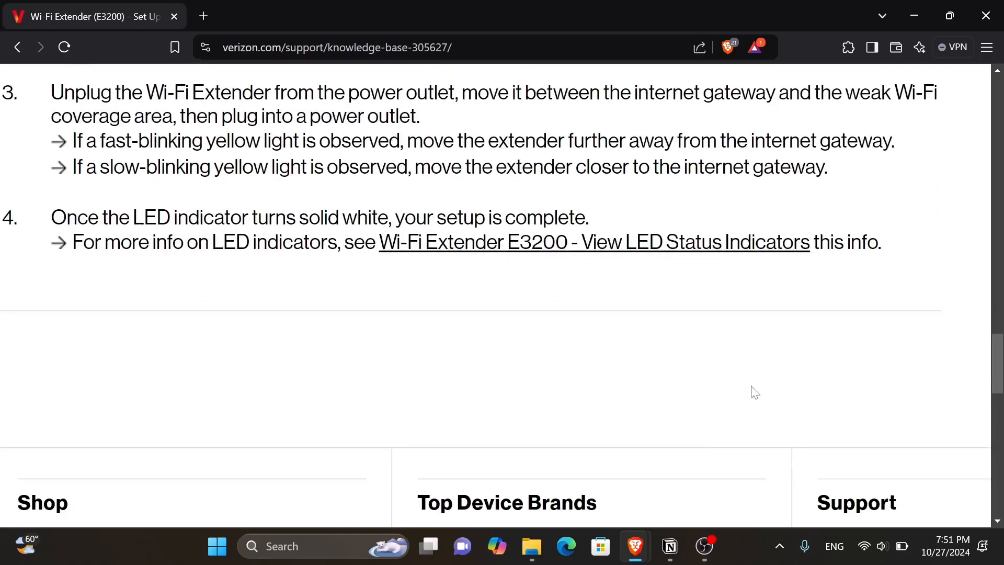
pyautogui.scroll(3)
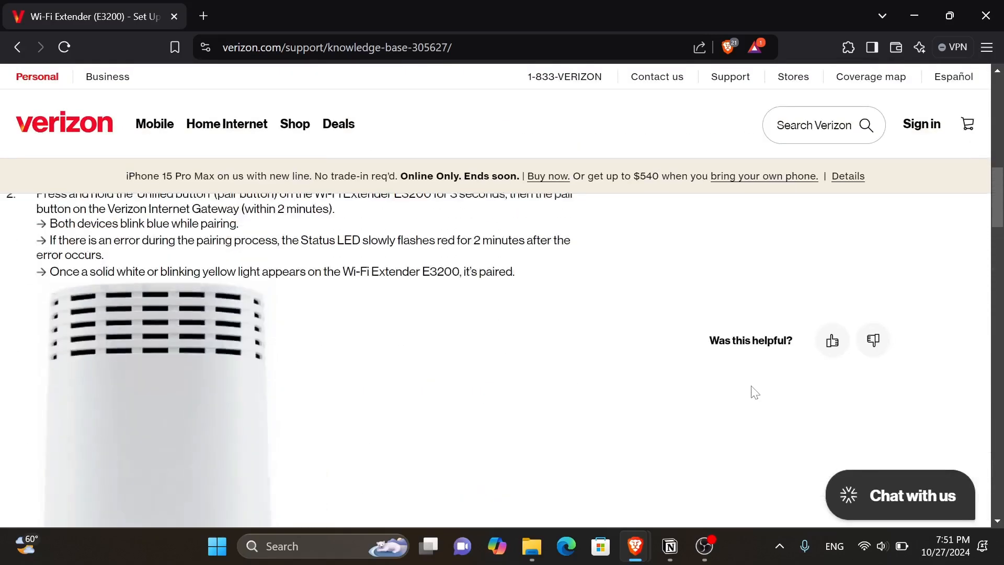